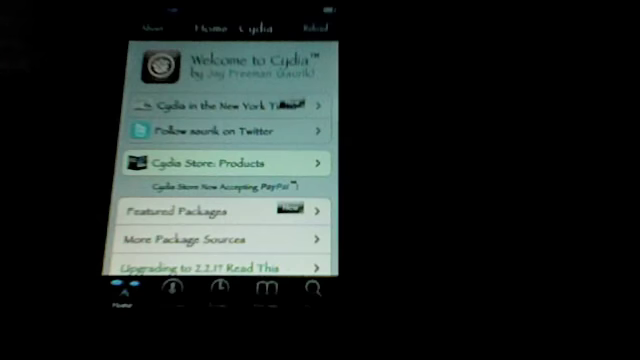
click(264, 292)
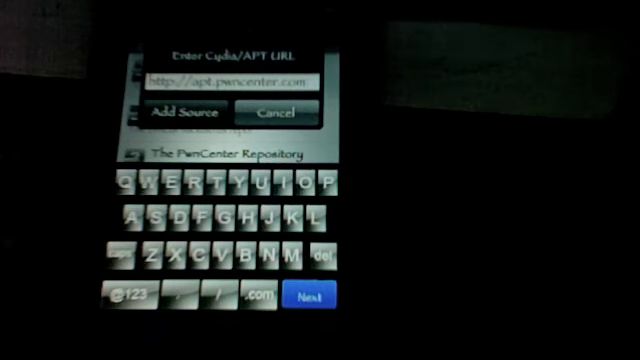
click(184, 112)
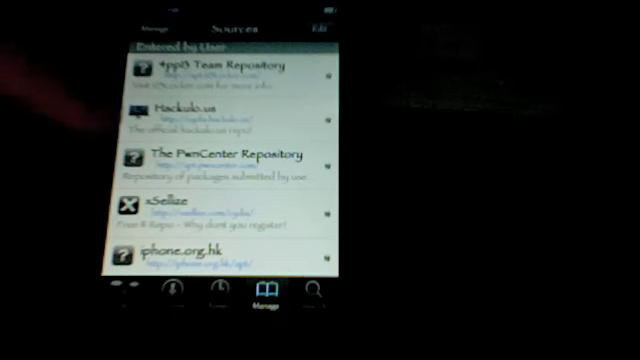
Browse the PwnCenter package list from Awesome Theme down to the Crank ringtones.
click(222, 160)
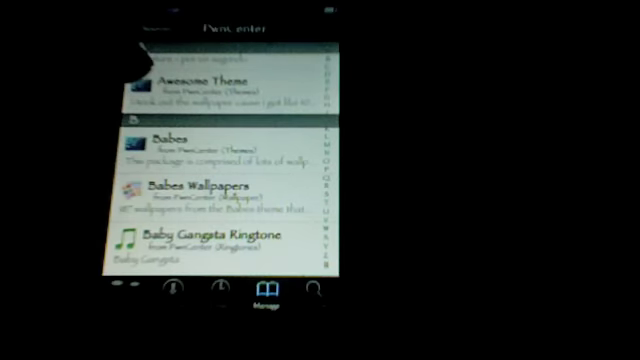
scroll(down, 3)
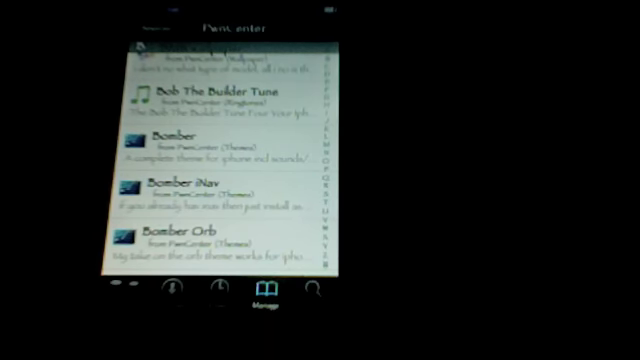
scroll(down, 3)
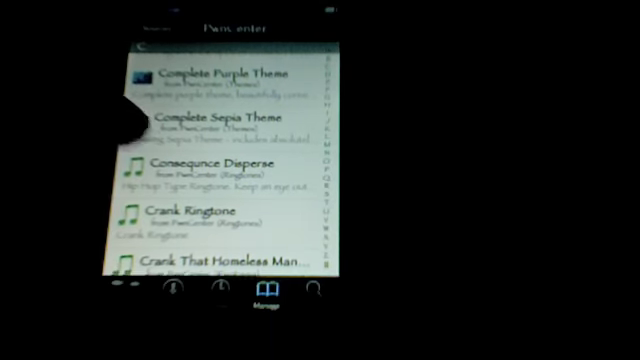